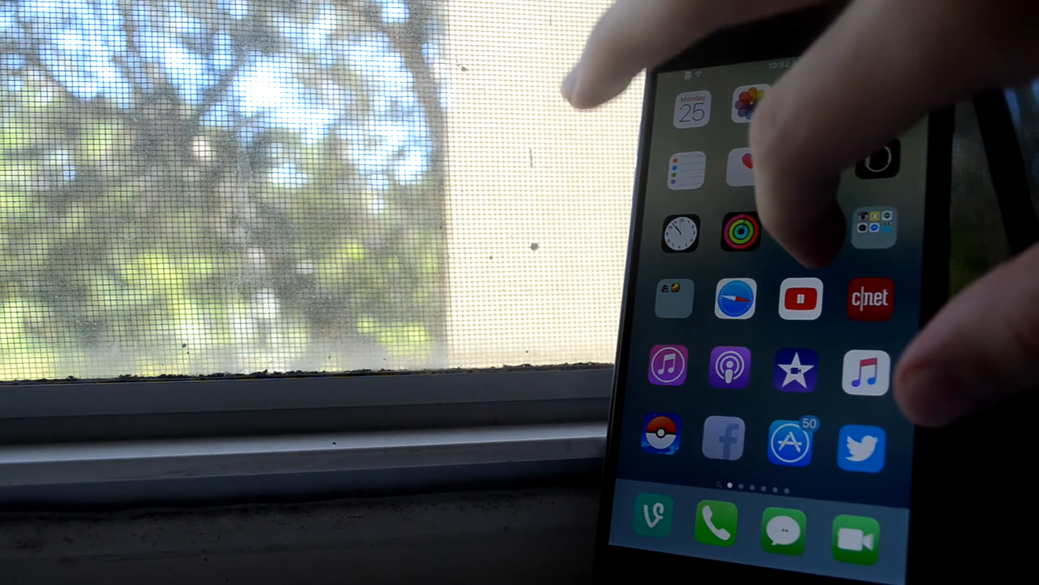
pyautogui.hscroll(-3)
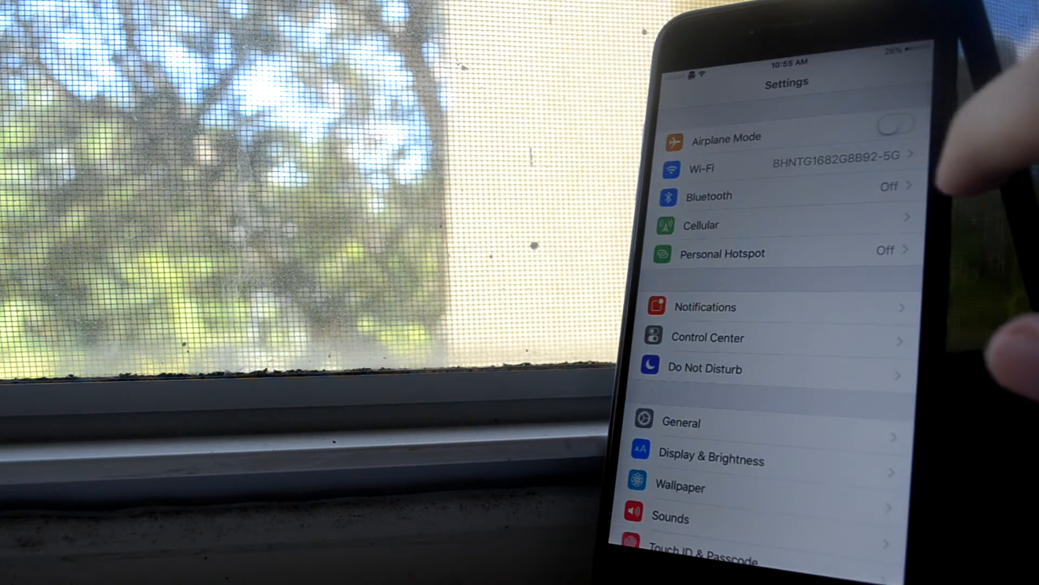
pyautogui.scroll(-3)
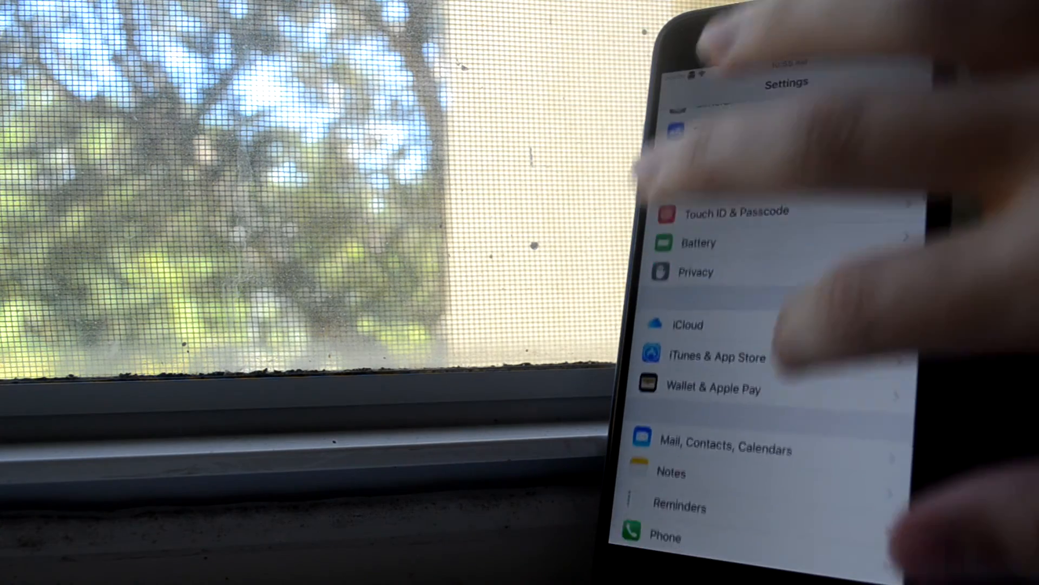